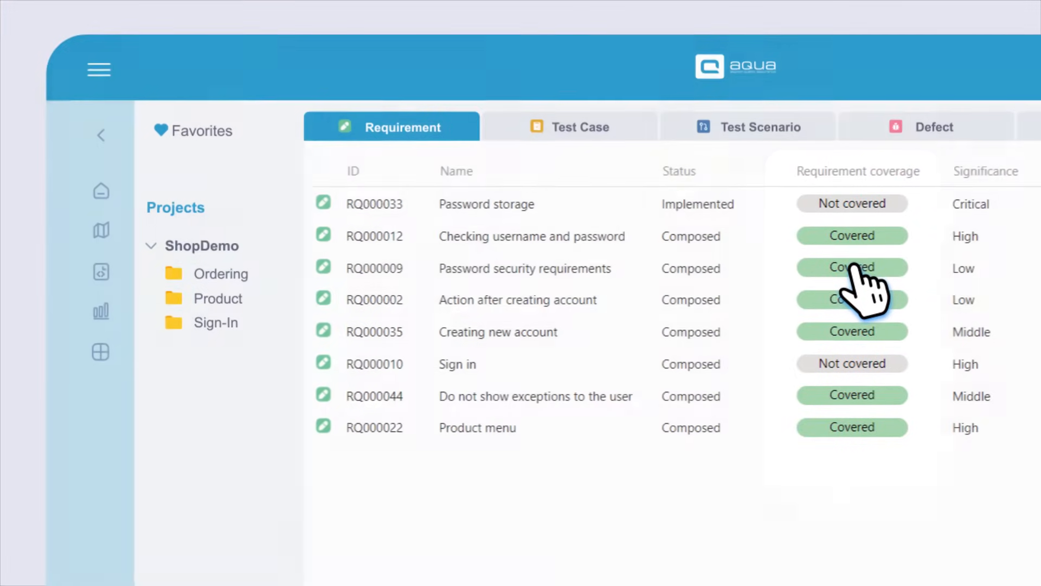
# - Review ShopDemo requirement coverage, then switch to the test case list and open a test case
pyautogui.click(100, 328)
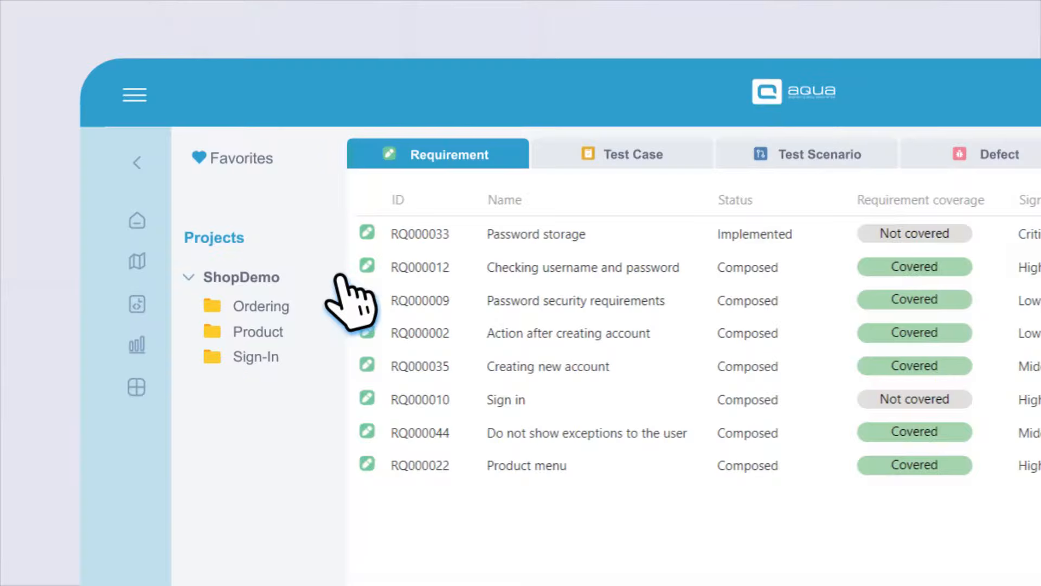
pyautogui.click(622, 154)
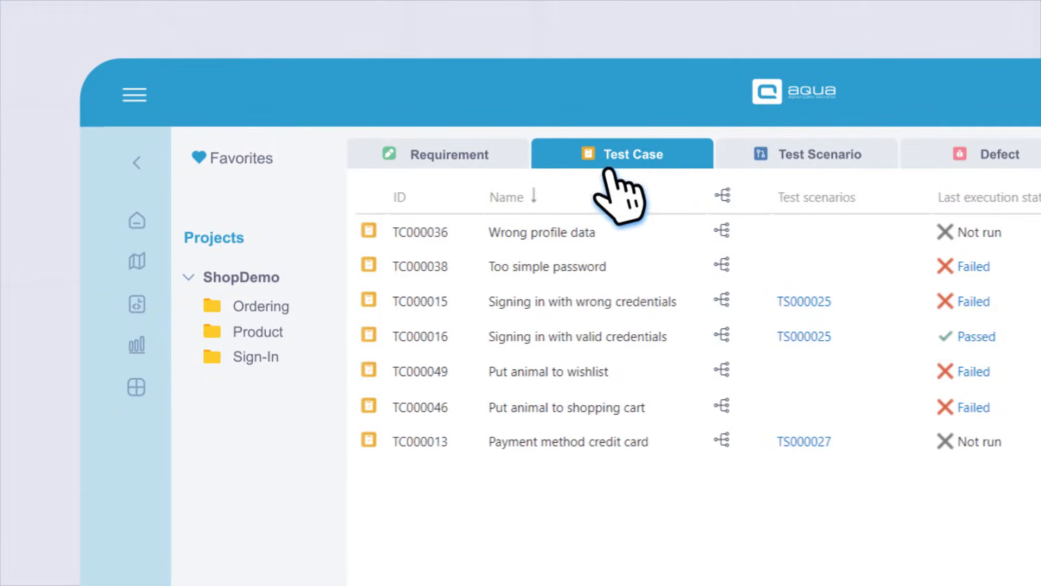
pyautogui.rightClick(419, 232)
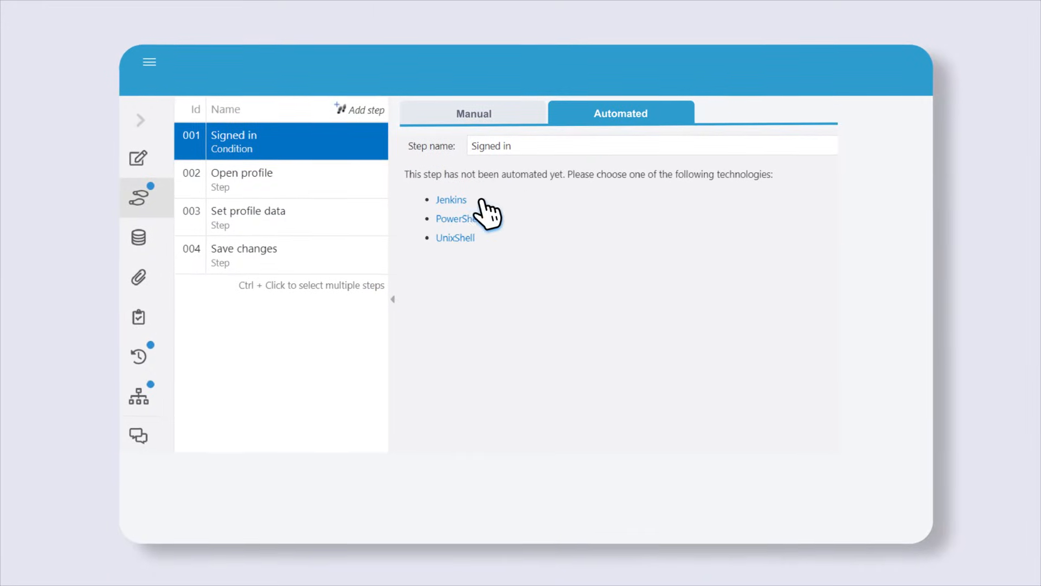
# - Choose Jenkins as the automation technology for step 001 'Signed in'
pyautogui.click(451, 200)
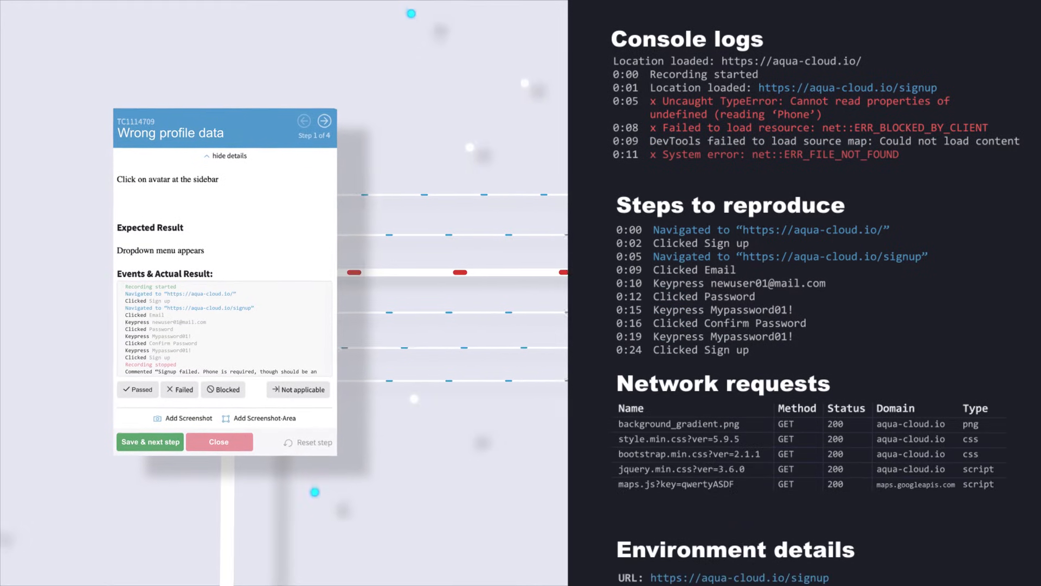
# - Scroll through console logs, reproduction steps, network requests and environment details of 'Wrong profile data'
pyautogui.scroll(-3)
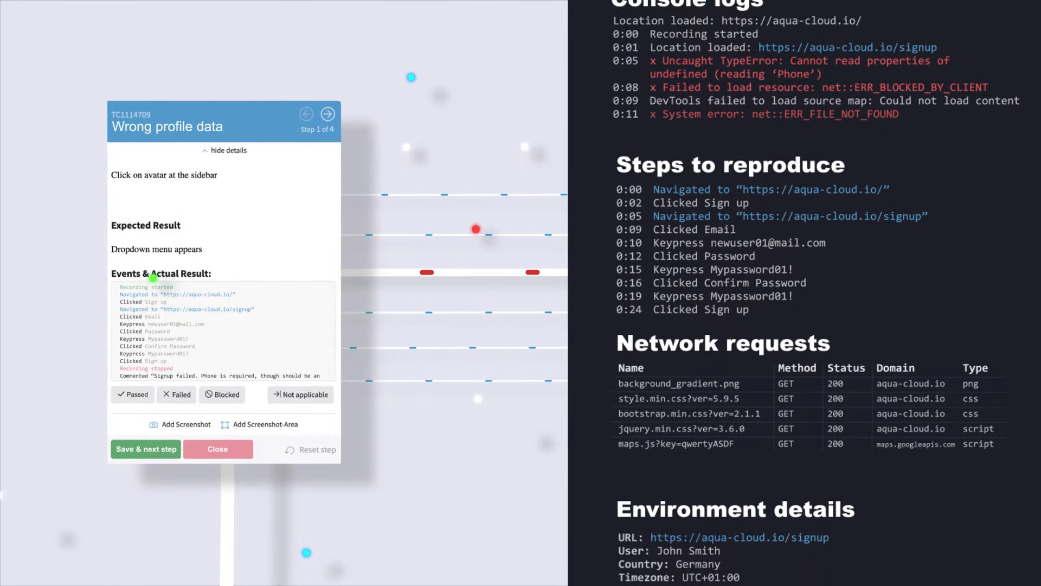
pyautogui.scroll(-3)
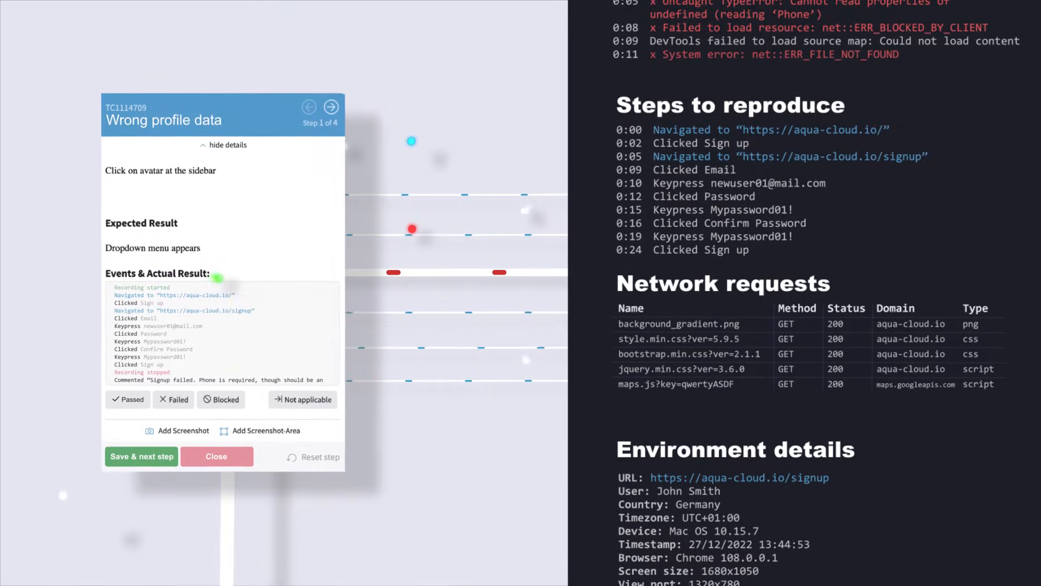